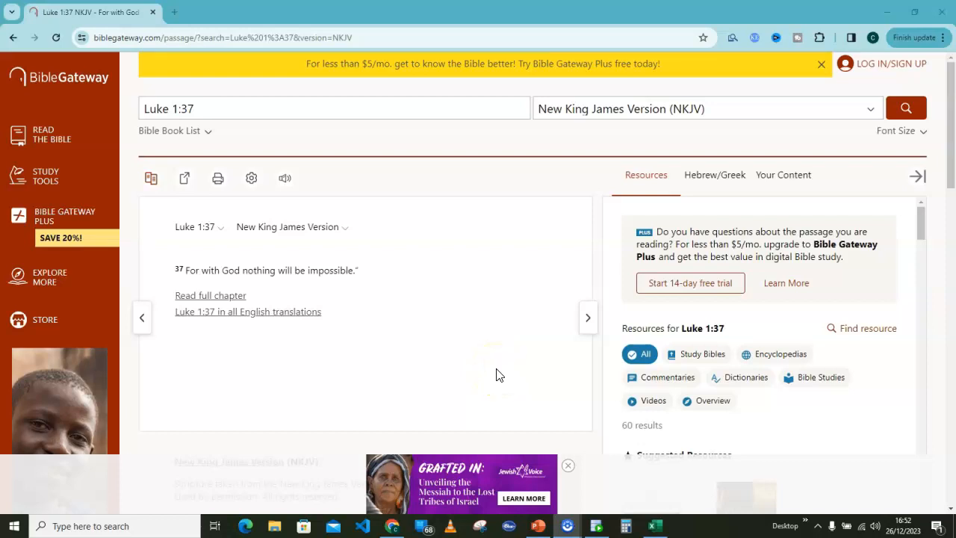
{"action": "mouse_move", "coordinate": [499, 373]}
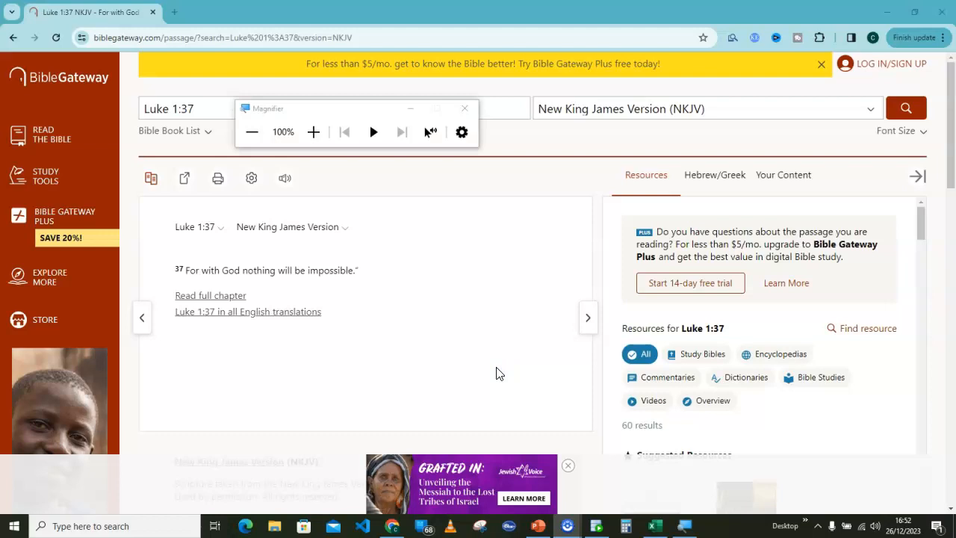
{"action": "left_click", "coordinate": [313, 132]}
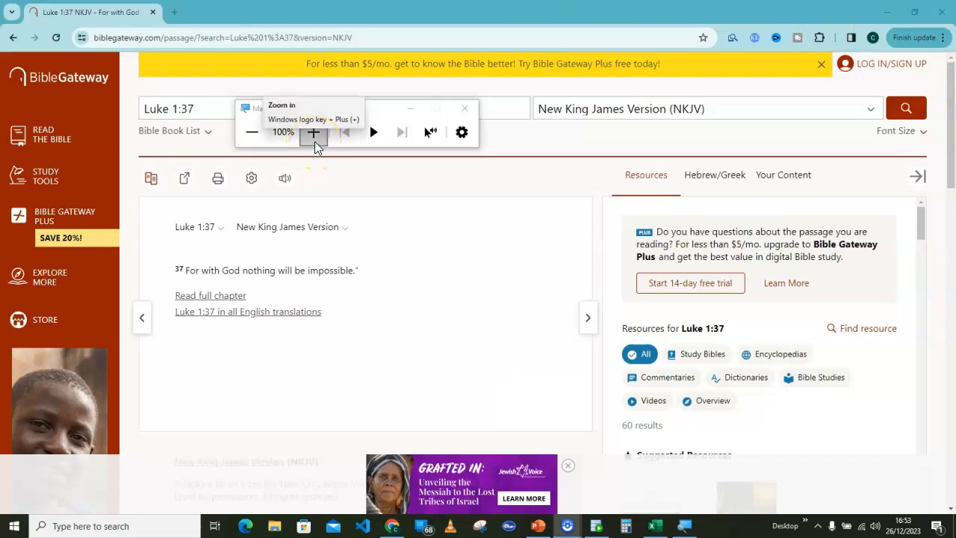
{"action": "left_click", "coordinate": [313, 132]}
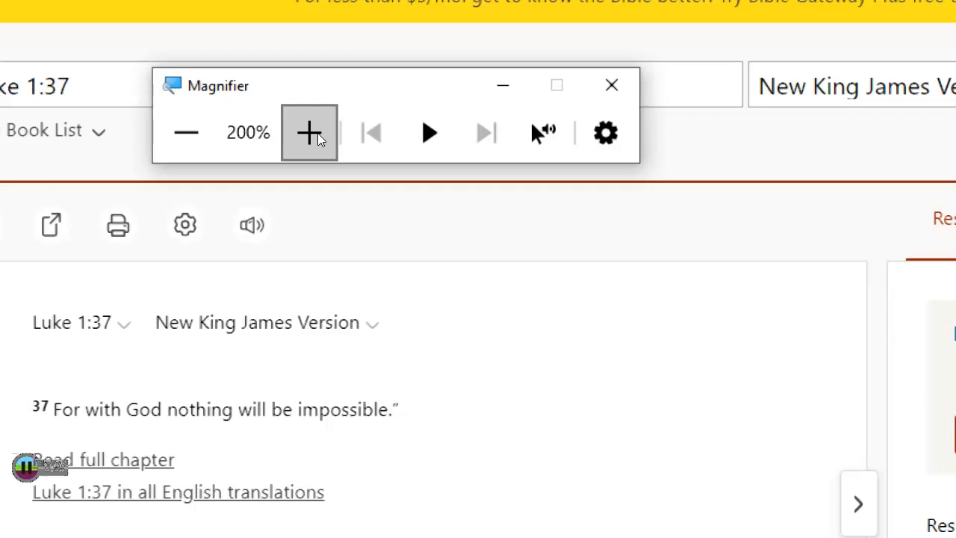
{"action": "left_click", "coordinate": [308, 132]}
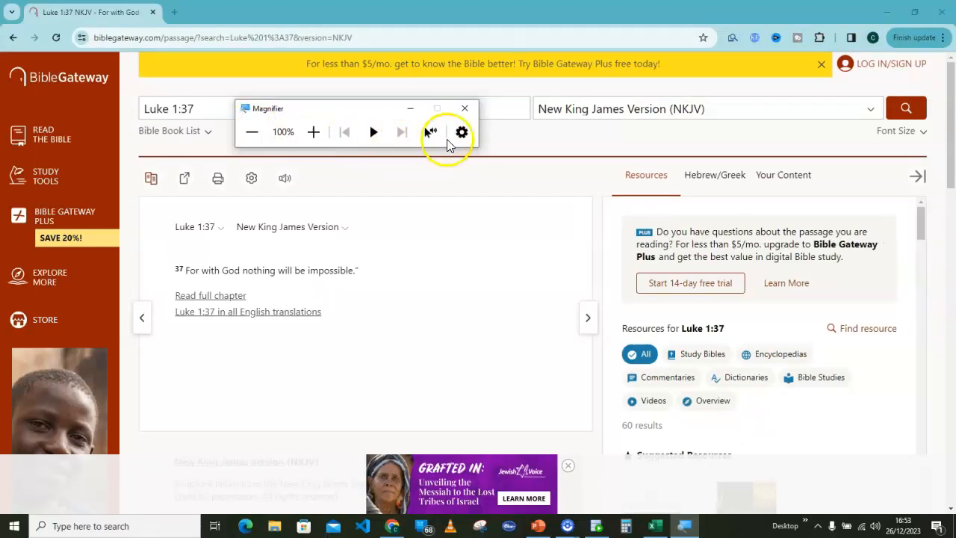
{"action": "mouse_move", "coordinate": [461, 132]}
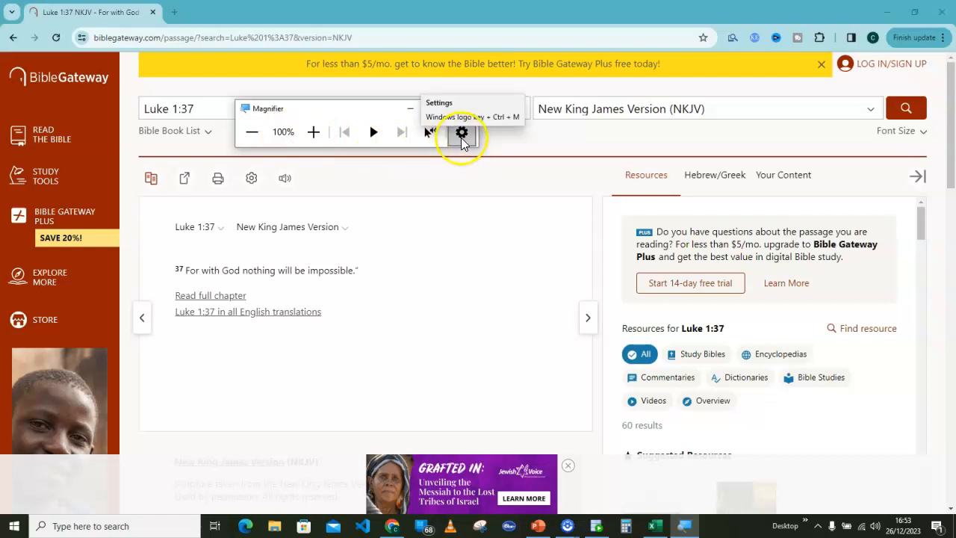
From the Magnifier toolbar's gear menu, go to the Magnifier page in Ease of Access settings
{"action": "left_click", "coordinate": [462, 132]}
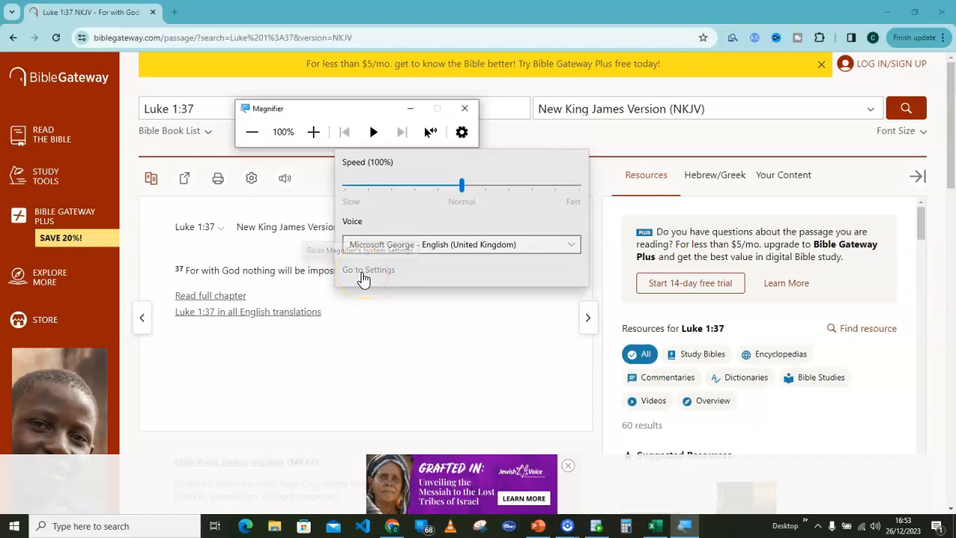
{"action": "left_click", "coordinate": [367, 270]}
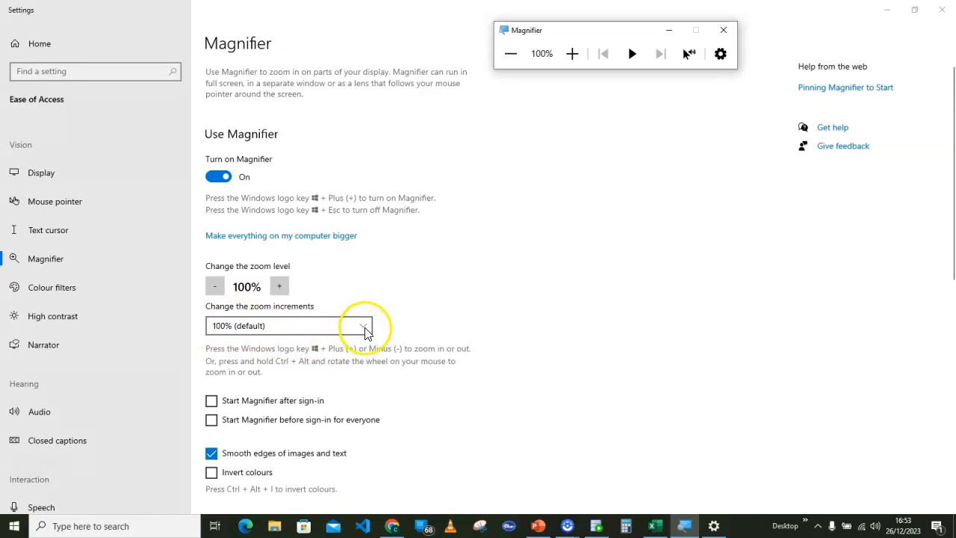
{"action": "left_click", "coordinate": [364, 325]}
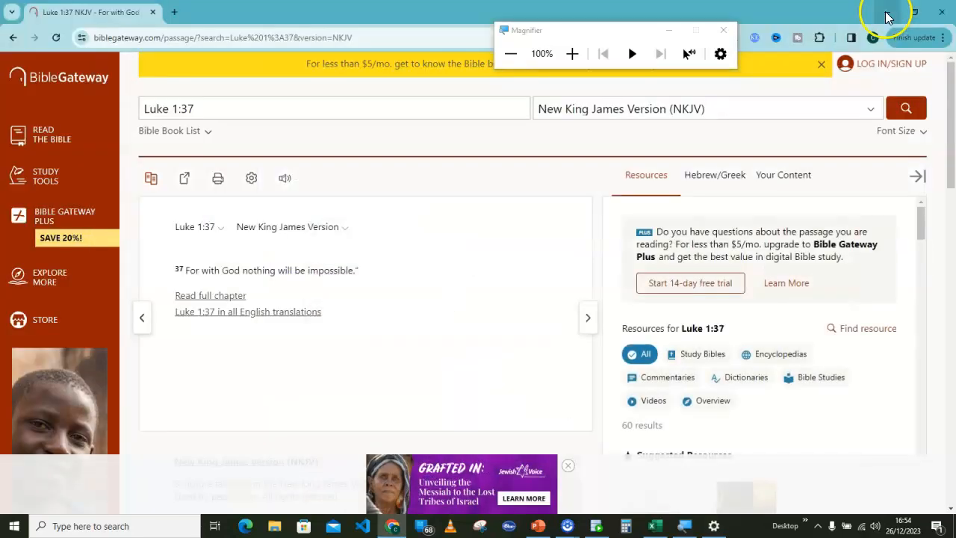
{"action": "mouse_move", "coordinate": [572, 54]}
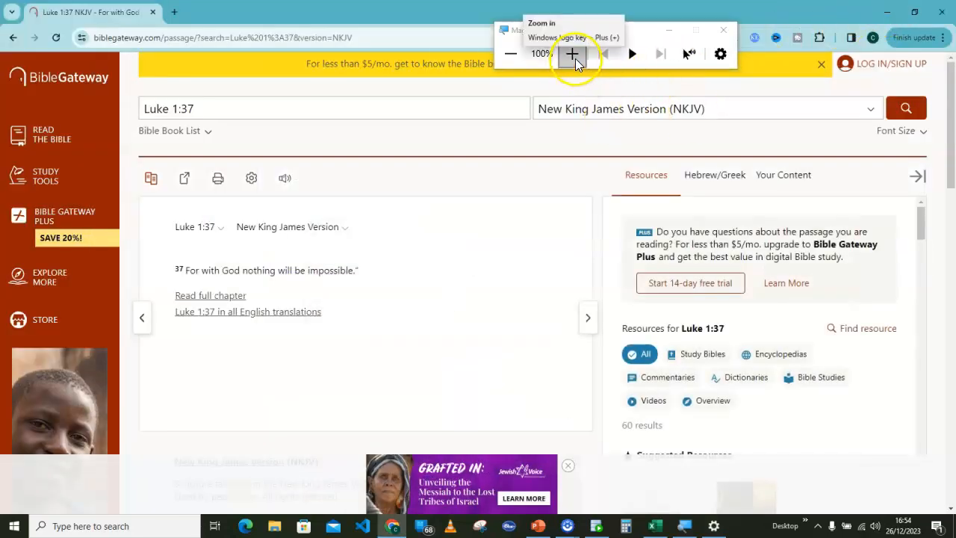
{"action": "left_click", "coordinate": [572, 54]}
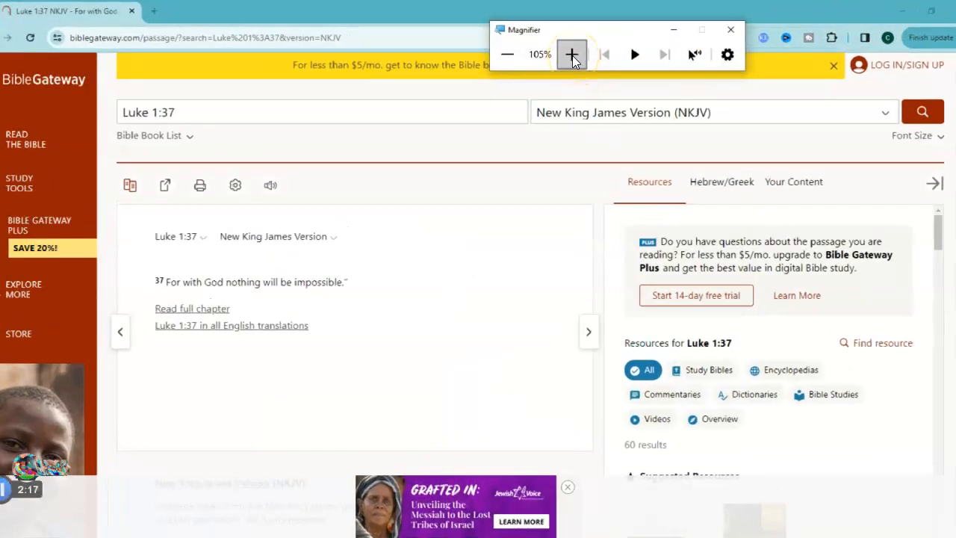
{"action": "left_click", "coordinate": [572, 54]}
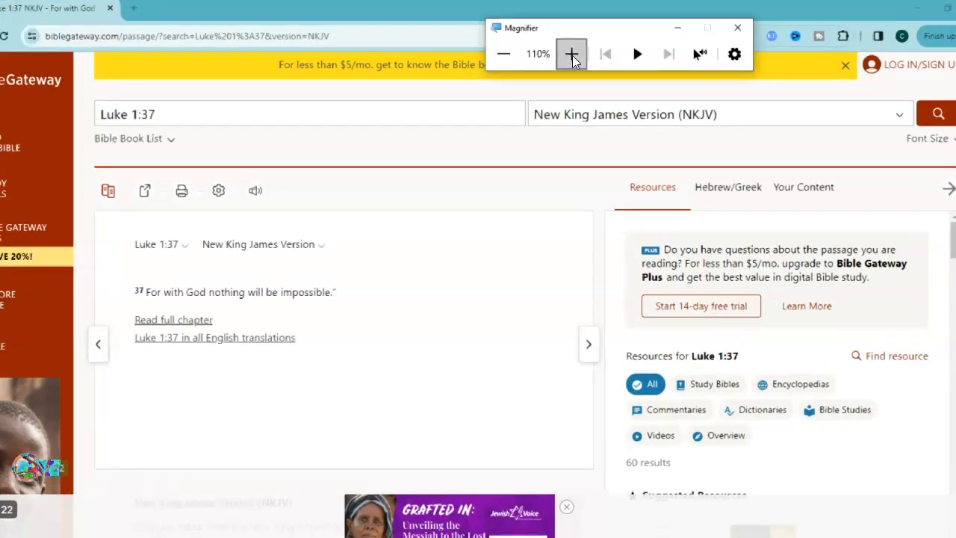
{"action": "left_click", "coordinate": [571, 53]}
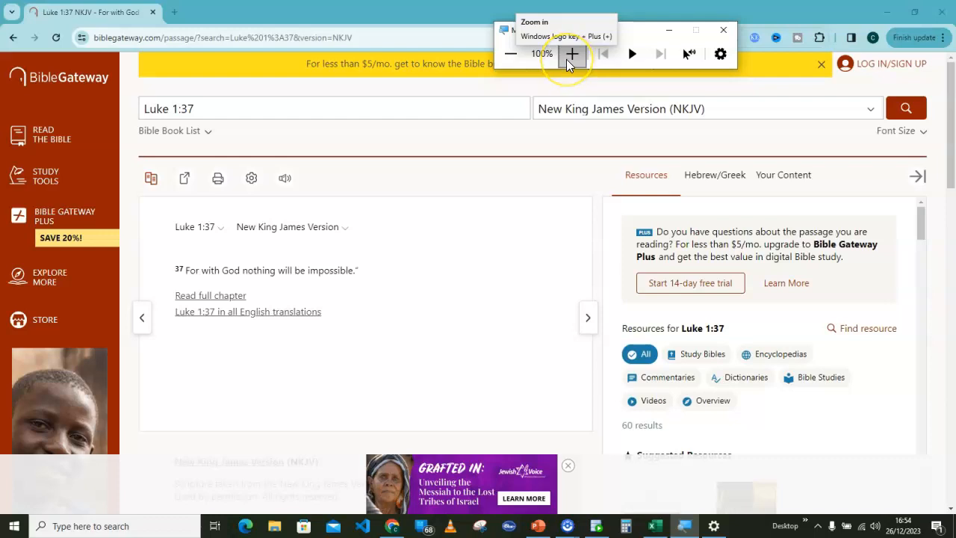
{"action": "left_click", "coordinate": [572, 54]}
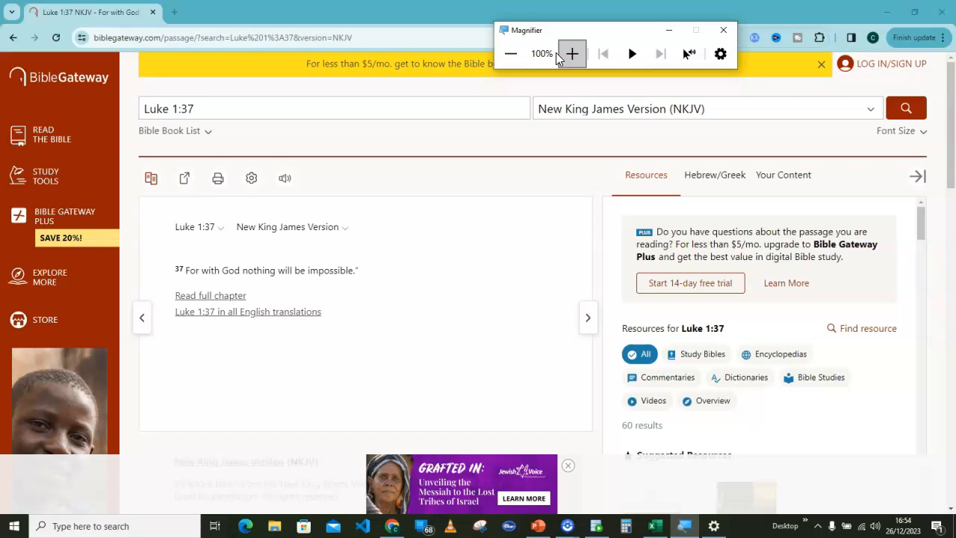
{"action": "mouse_move", "coordinate": [601, 99]}
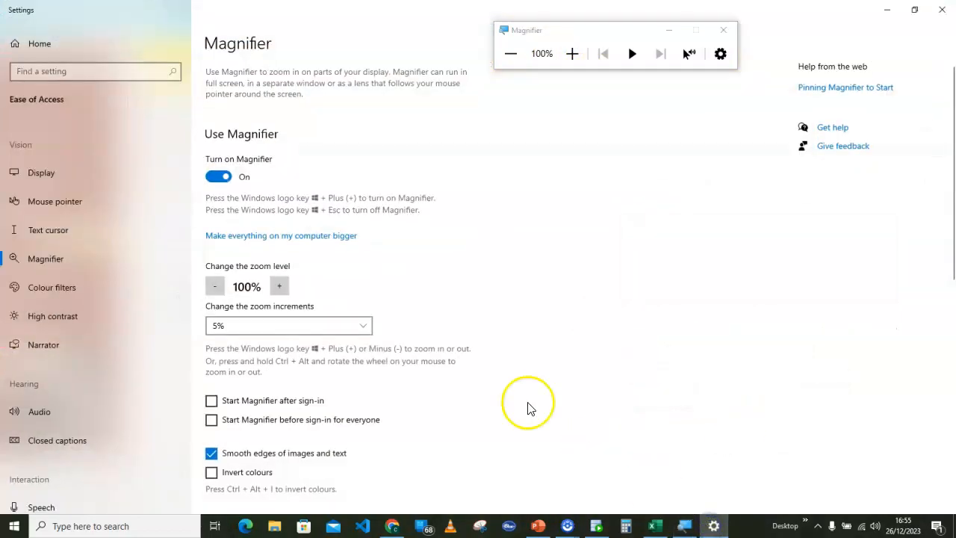
Scroll the Magnifier settings page down to the Change Magnifier view options
{"action": "scroll", "scroll_direction": "down", "scroll_amount": 3}
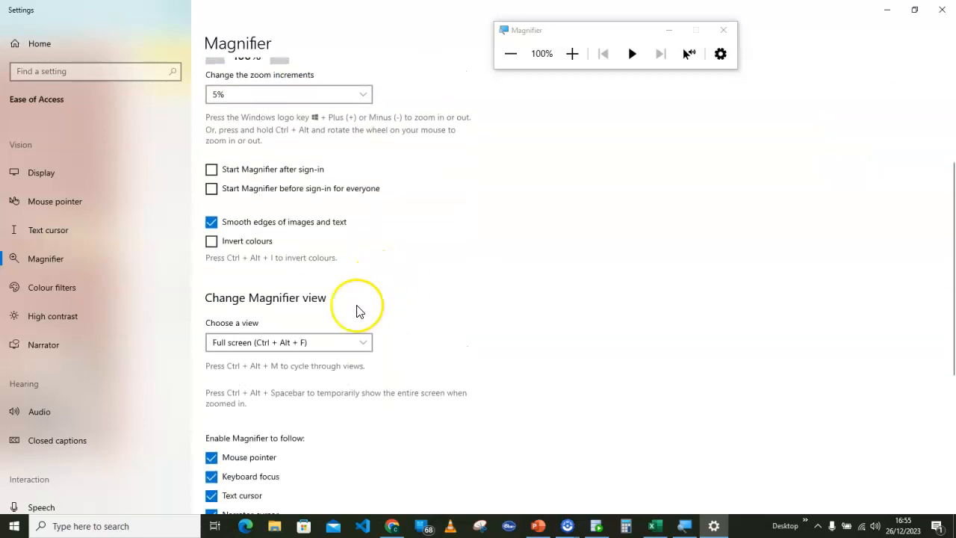